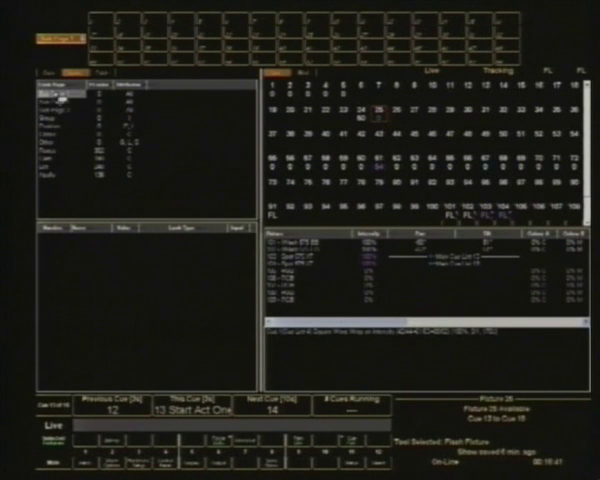
pyautogui.click(40, 104)
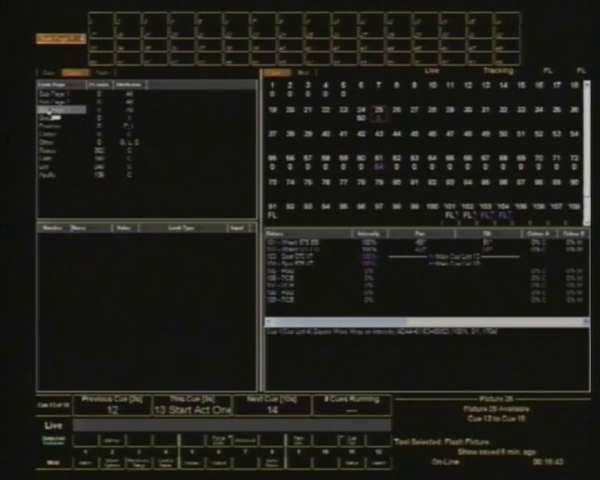